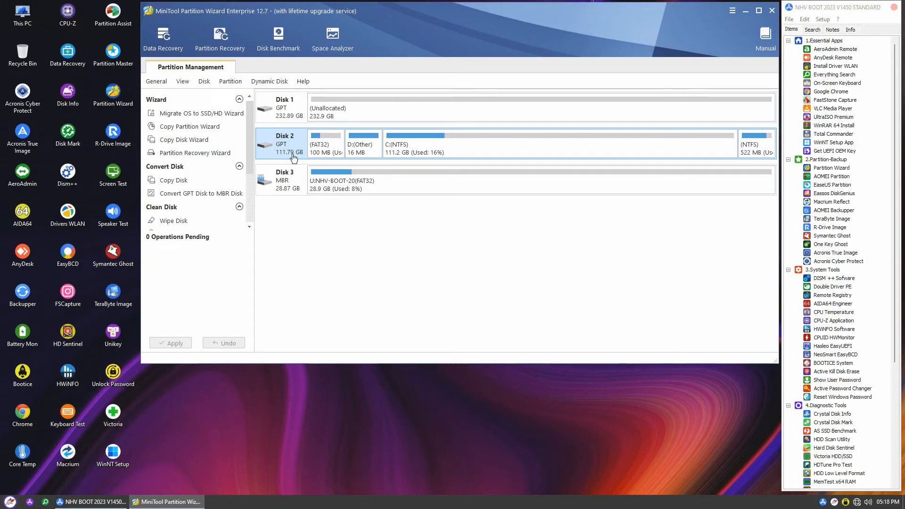
mouse_move(294, 158)
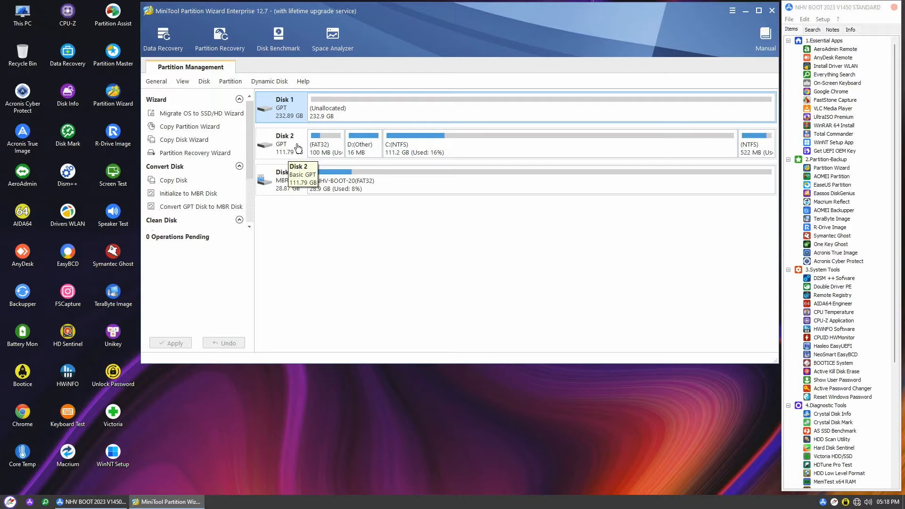
- Start the Copy Disk Wizard on Disk 2 from its context menu
right_click(296, 143)
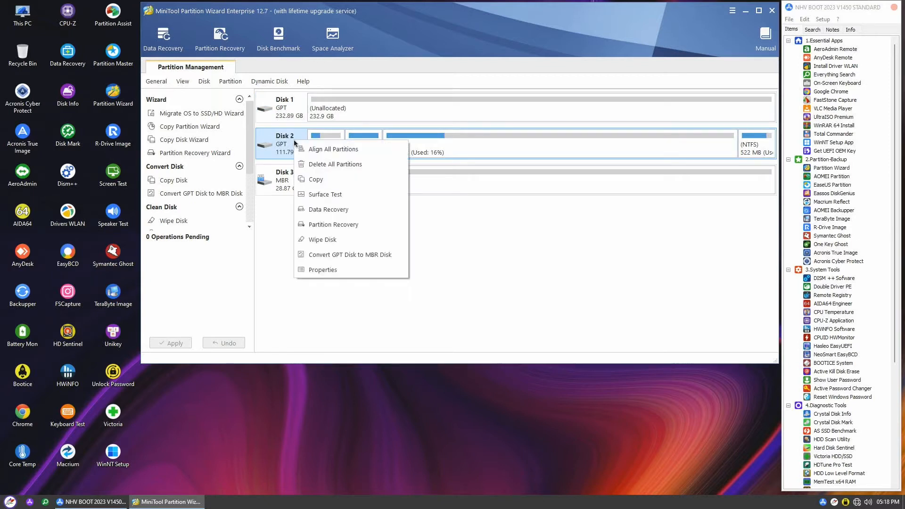
mouse_move(324, 179)
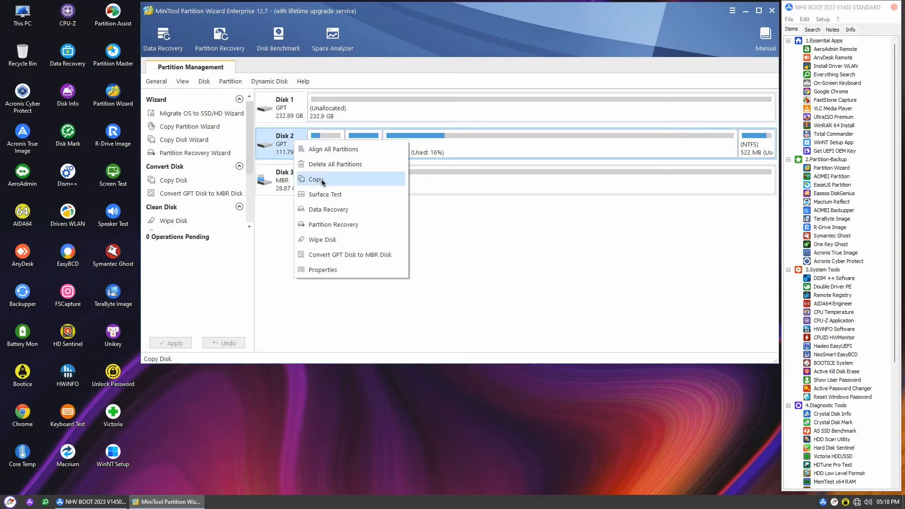
click(315, 179)
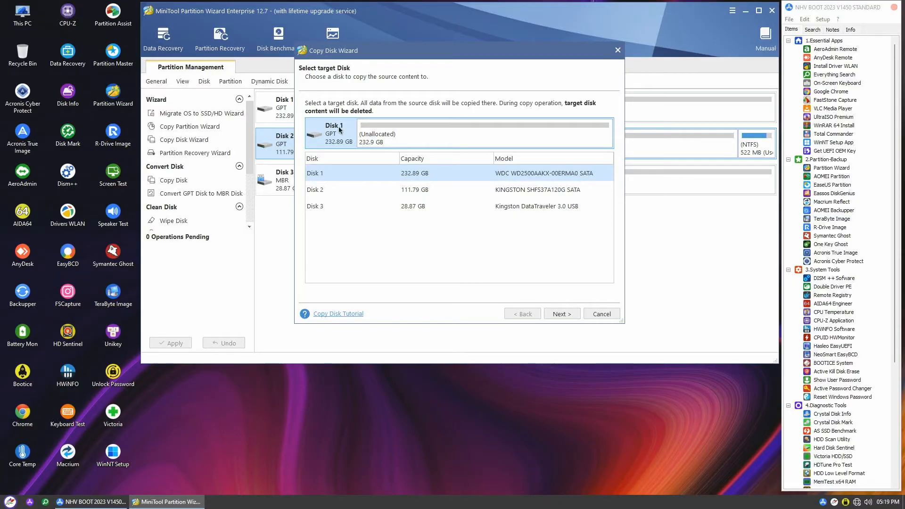
mouse_move(342, 130)
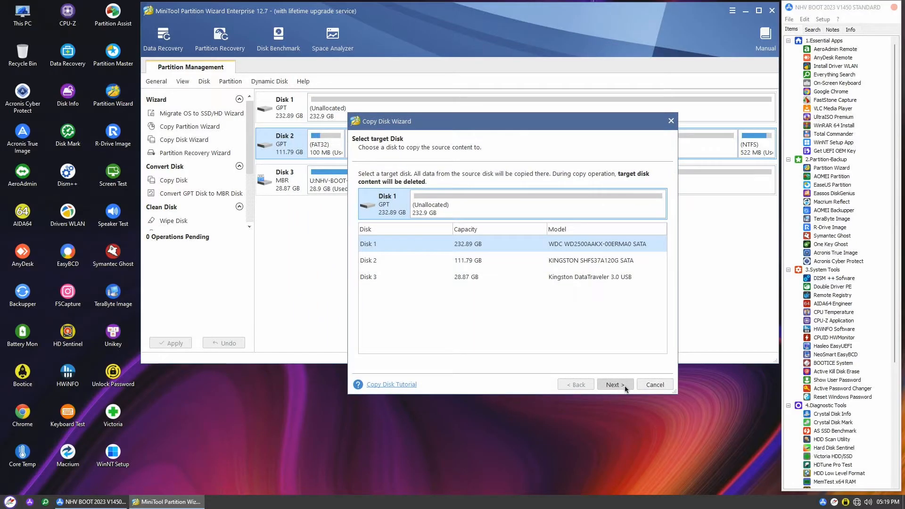
- Accept Disk 1 as destination and choose 'Copy partitions without resizing'
click(614, 384)
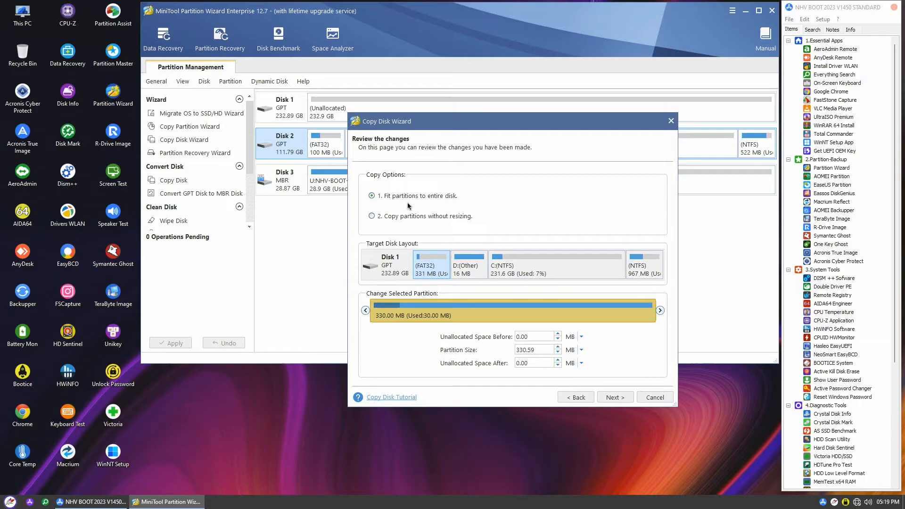
mouse_move(405, 179)
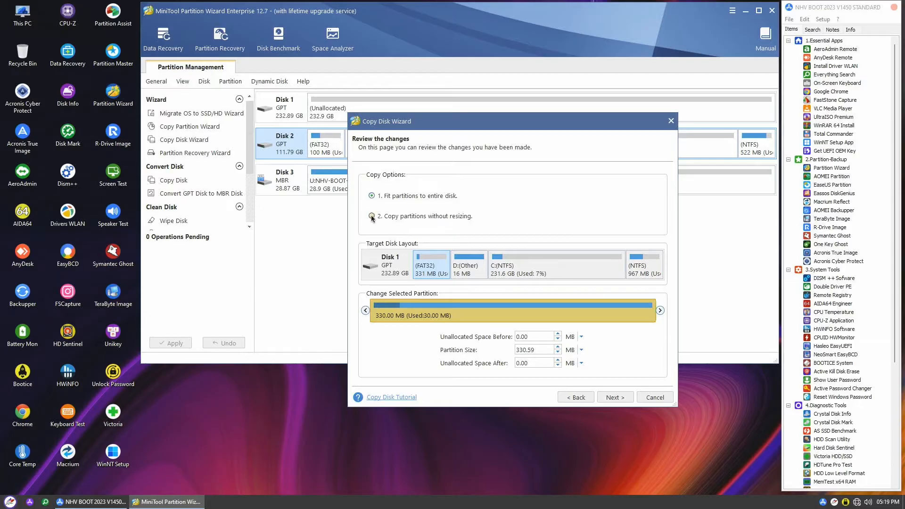
click(371, 216)
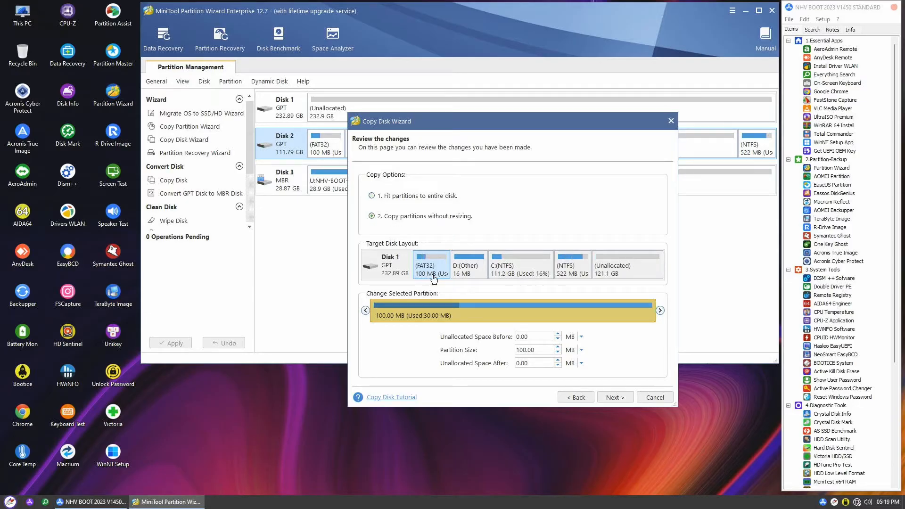
mouse_move(576, 280)
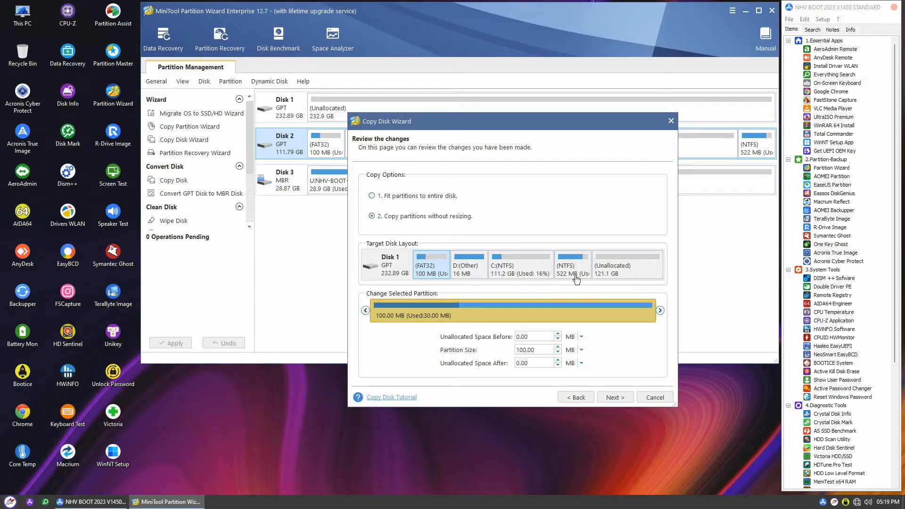
mouse_move(588, 281)
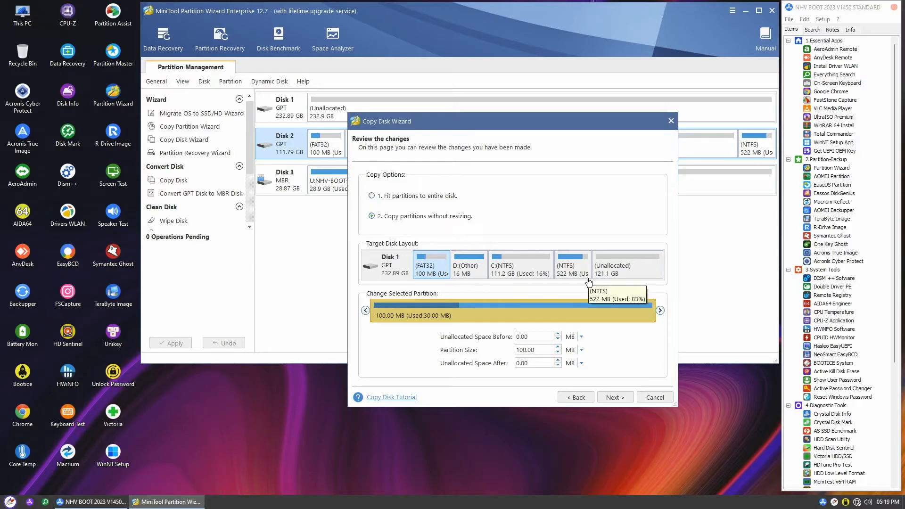
mouse_move(587, 277)
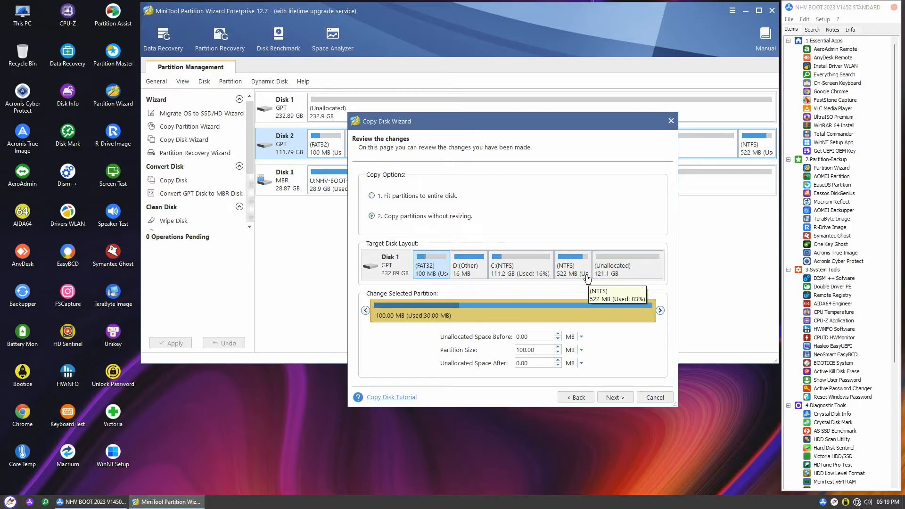
mouse_move(636, 270)
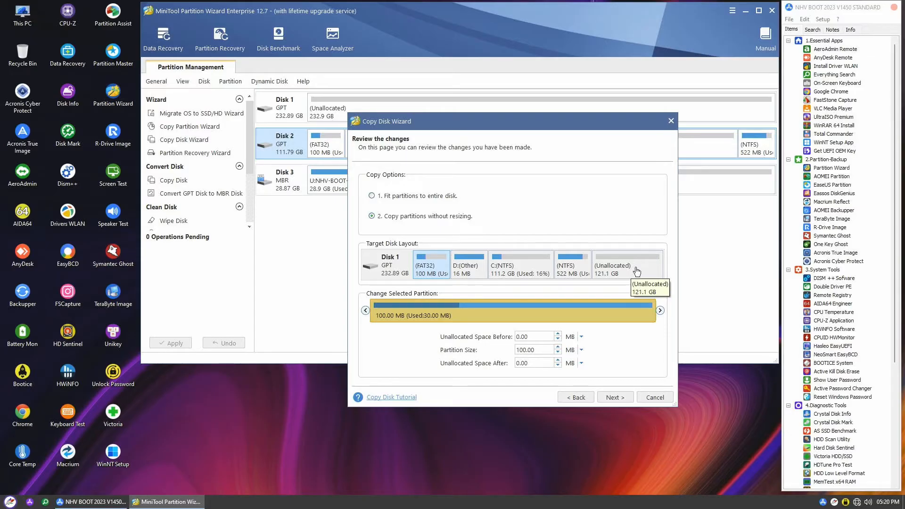
- Move the 522 MB partition to Disk 1's end and stretch C: to 232.26 GB
click(573, 264)
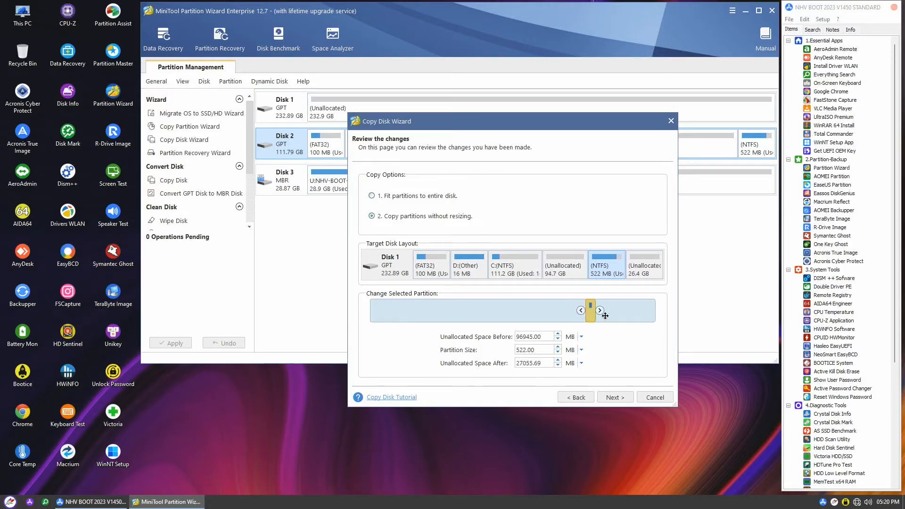
drag(588, 311, 650, 310)
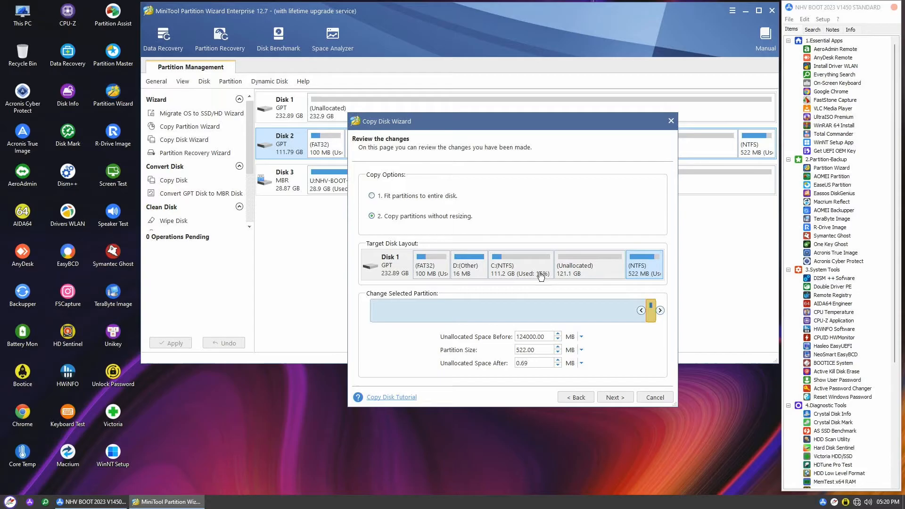
mouse_move(567, 269)
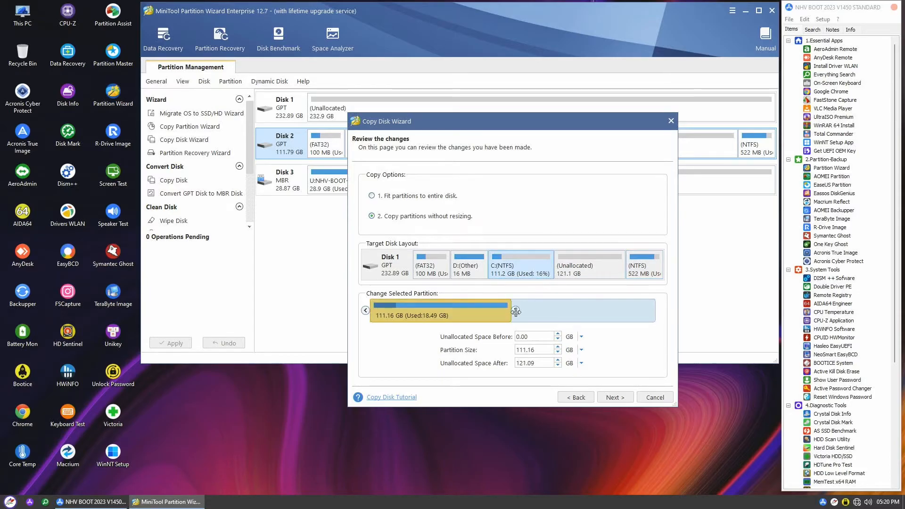
drag(508, 311, 655, 311)
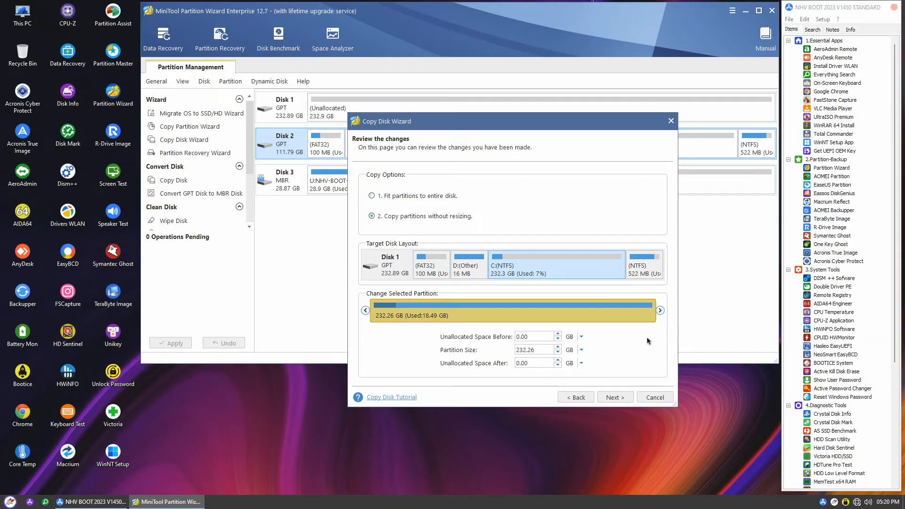
click(615, 398)
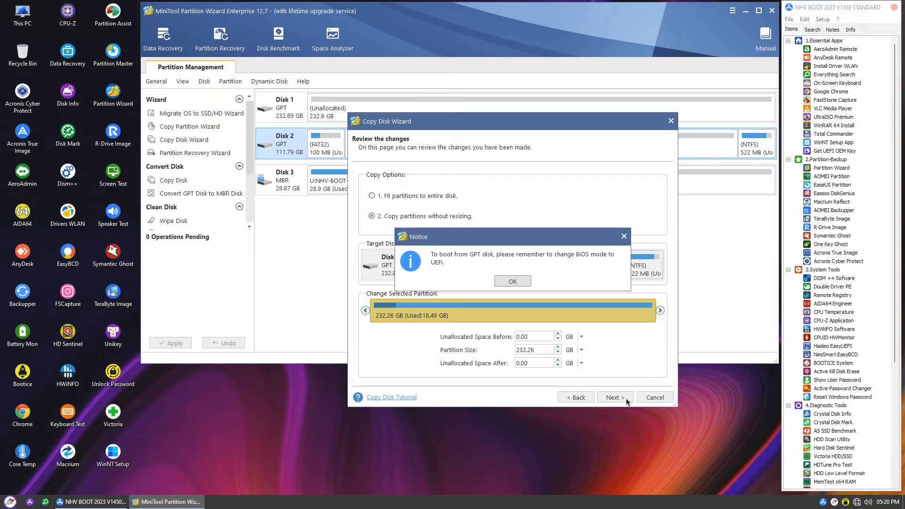
mouse_move(491, 259)
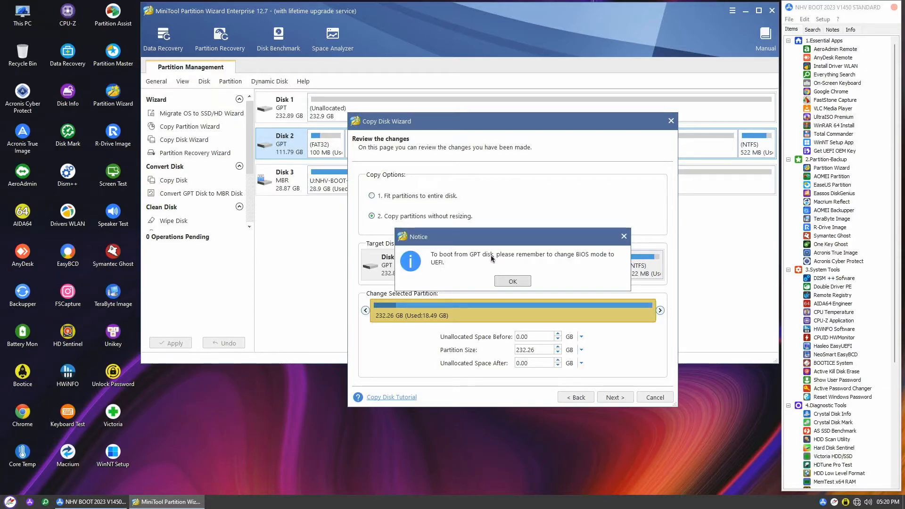
mouse_move(449, 275)
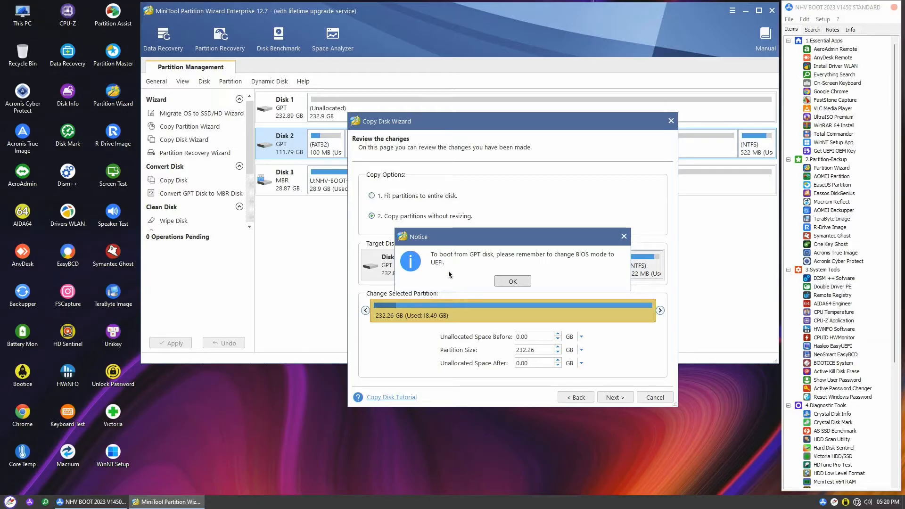
mouse_move(436, 270)
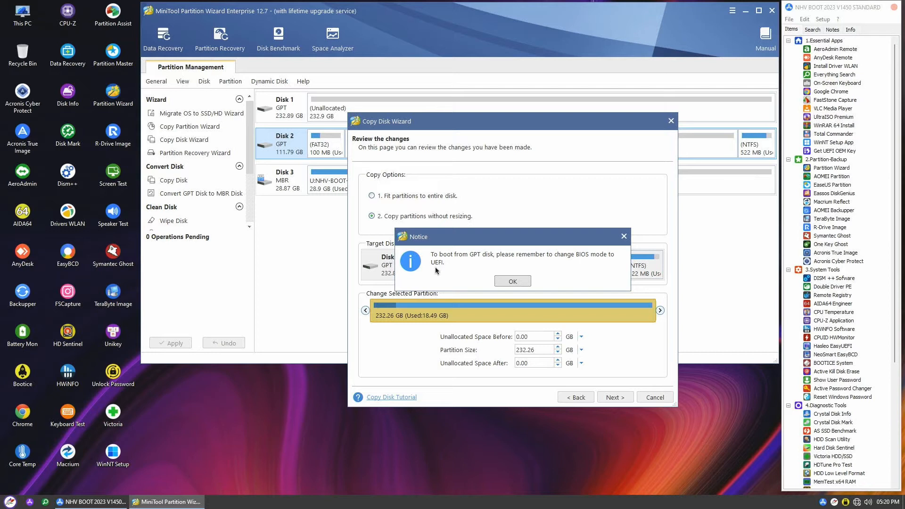
- Dismiss the BIOS UEFI mode boot notice with OK
click(512, 281)
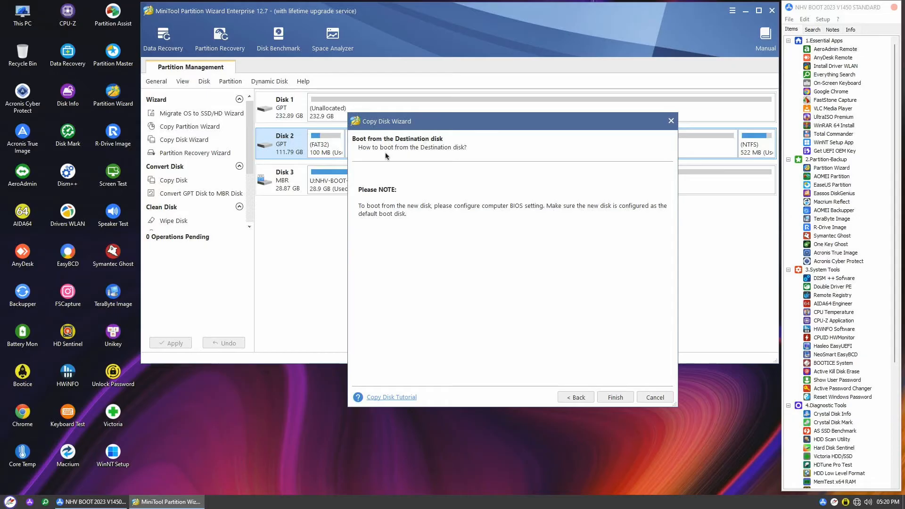
mouse_move(469, 213)
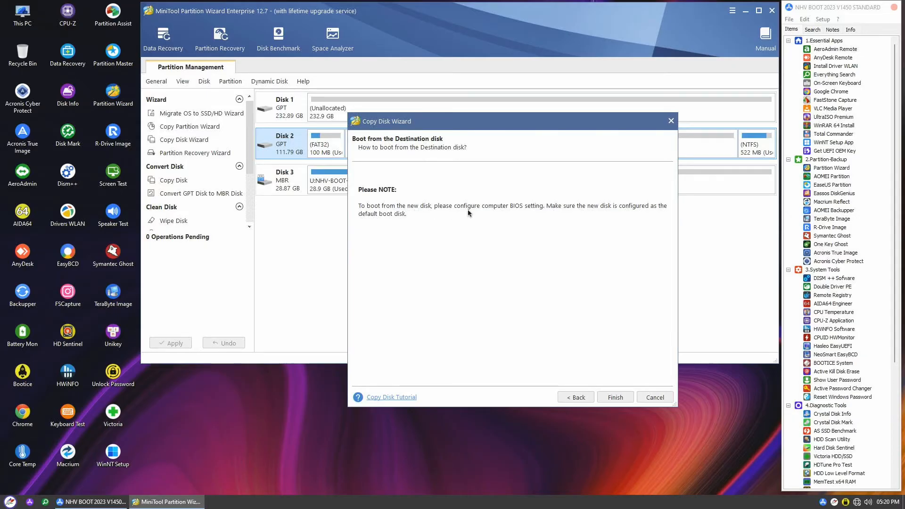
mouse_move(516, 216)
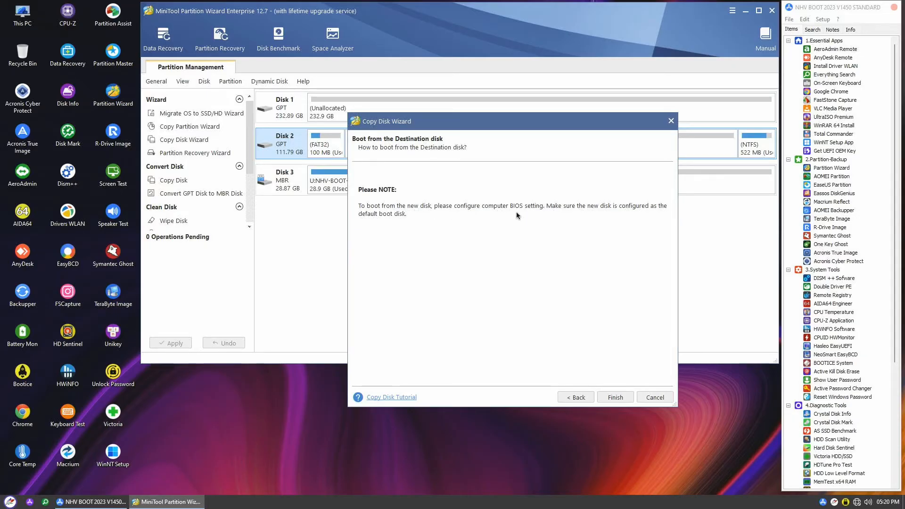
mouse_move(641, 214)
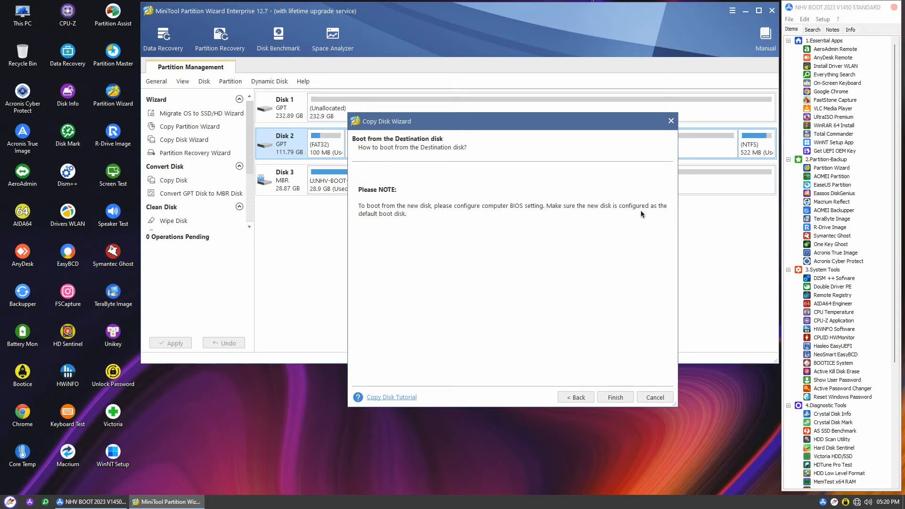
mouse_move(572, 214)
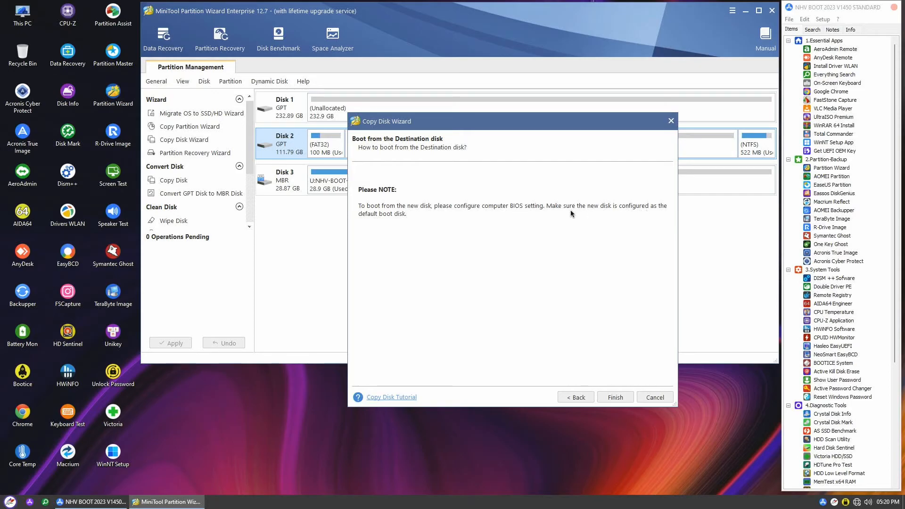
mouse_move(399, 223)
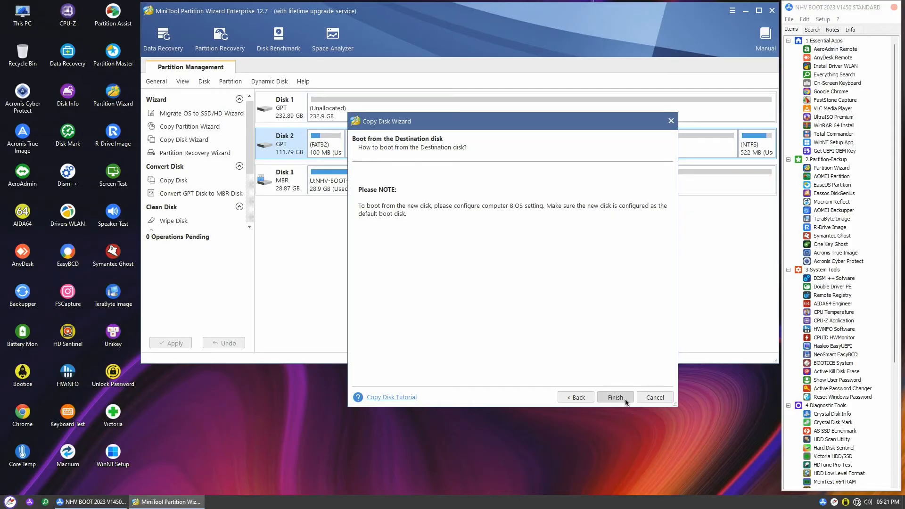
- Finish the wizard, apply and confirm the Disk 2 to Disk 1 copy
click(615, 396)
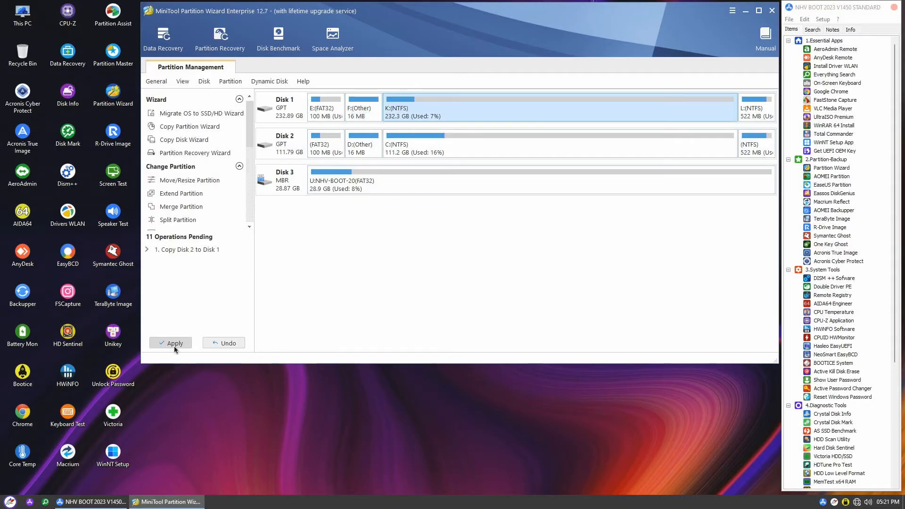
click(170, 343)
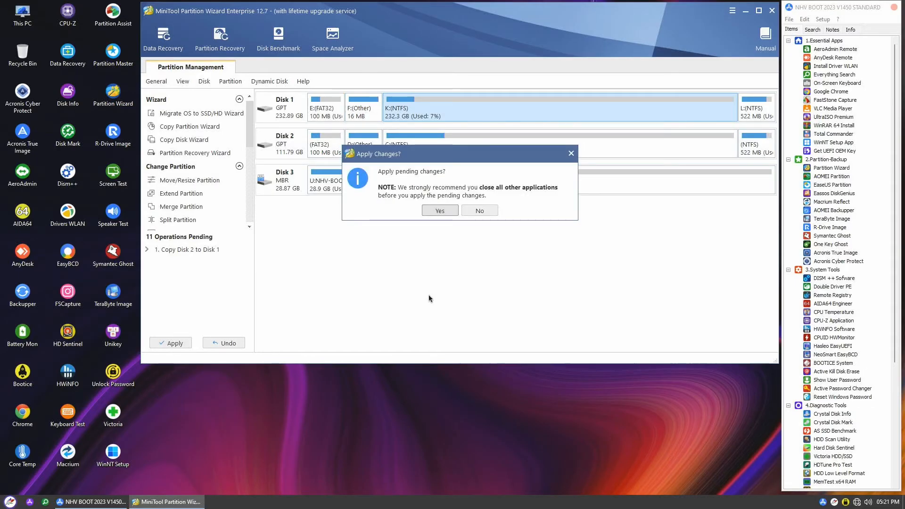
mouse_move(527, 195)
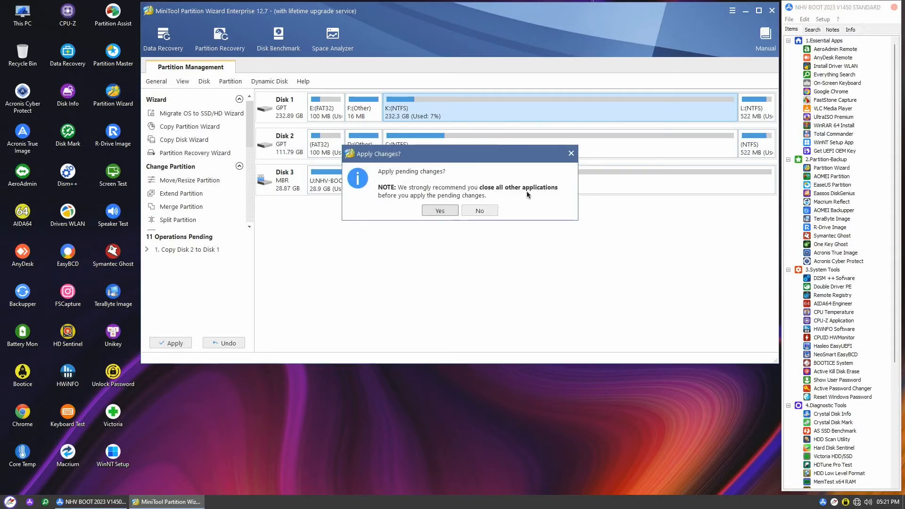
click(440, 210)
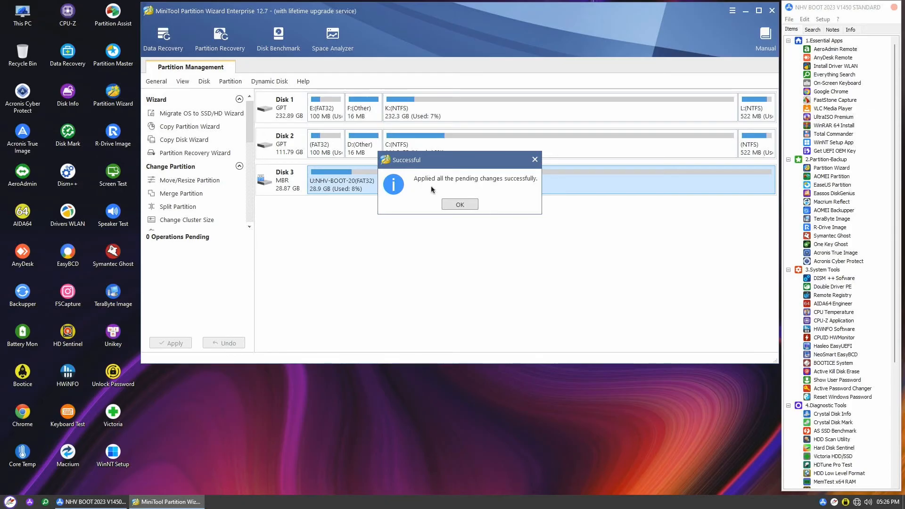
click(459, 204)
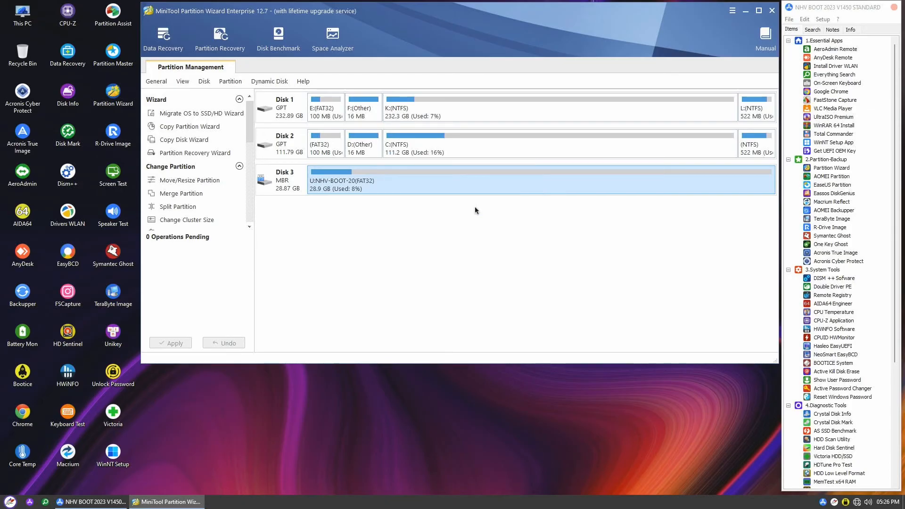
mouse_move(298, 155)
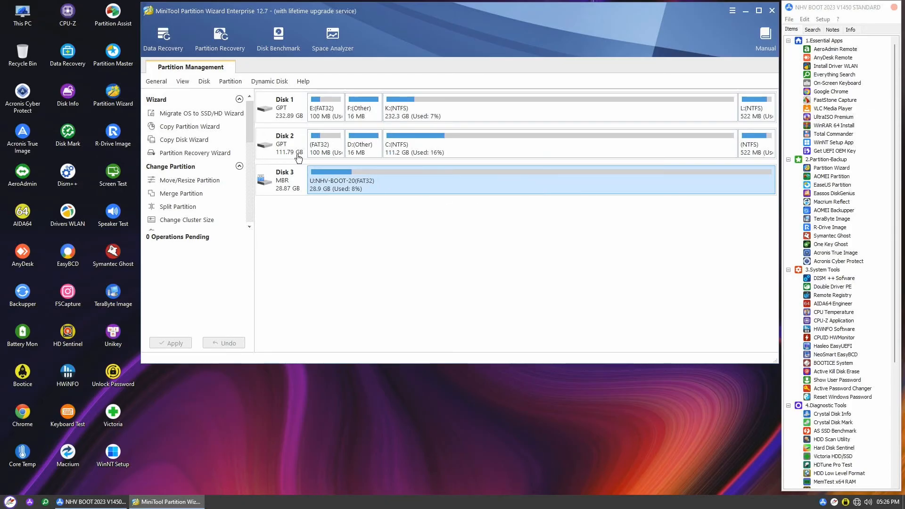
mouse_move(299, 156)
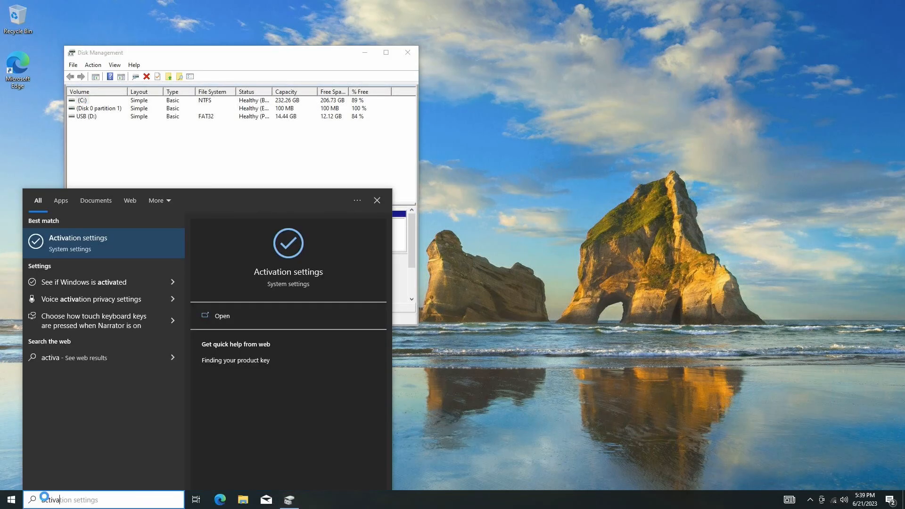
- Confirm Windows 10 Home Single Language shows a digital license, then close Settings
click(222, 316)
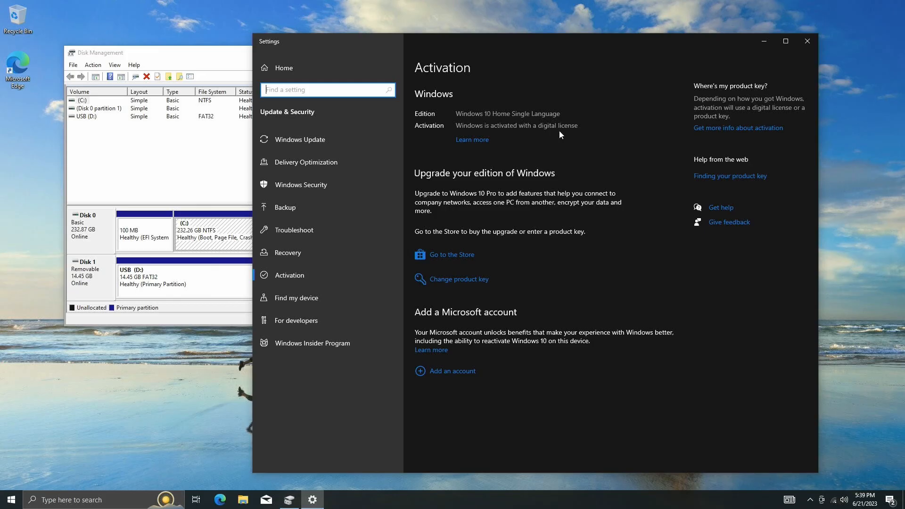
mouse_move(807, 41)
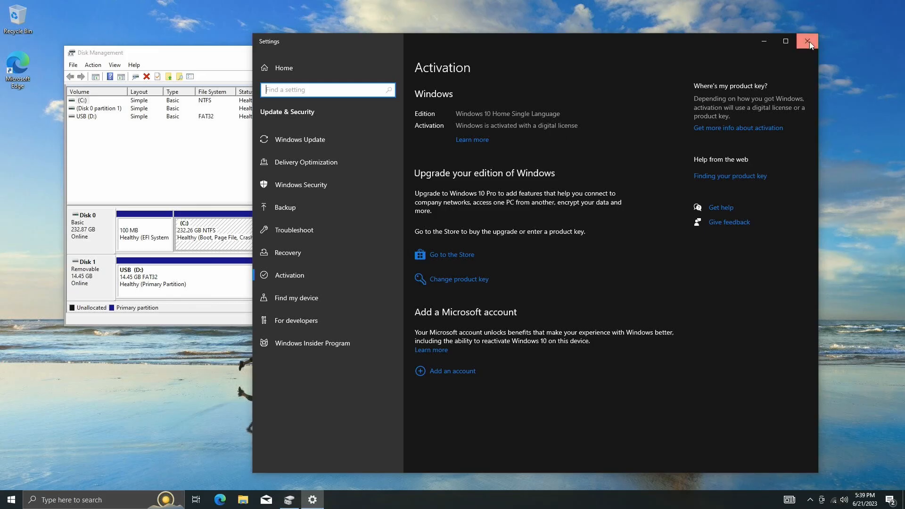
click(807, 41)
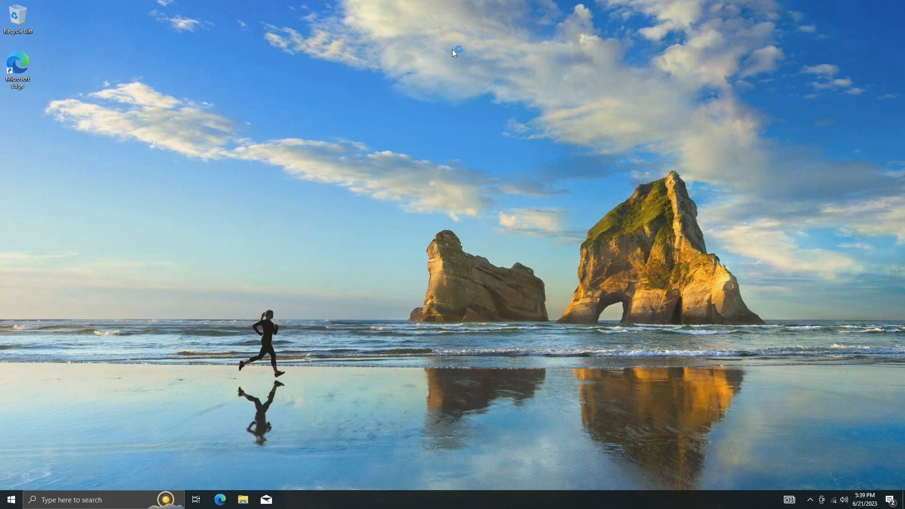